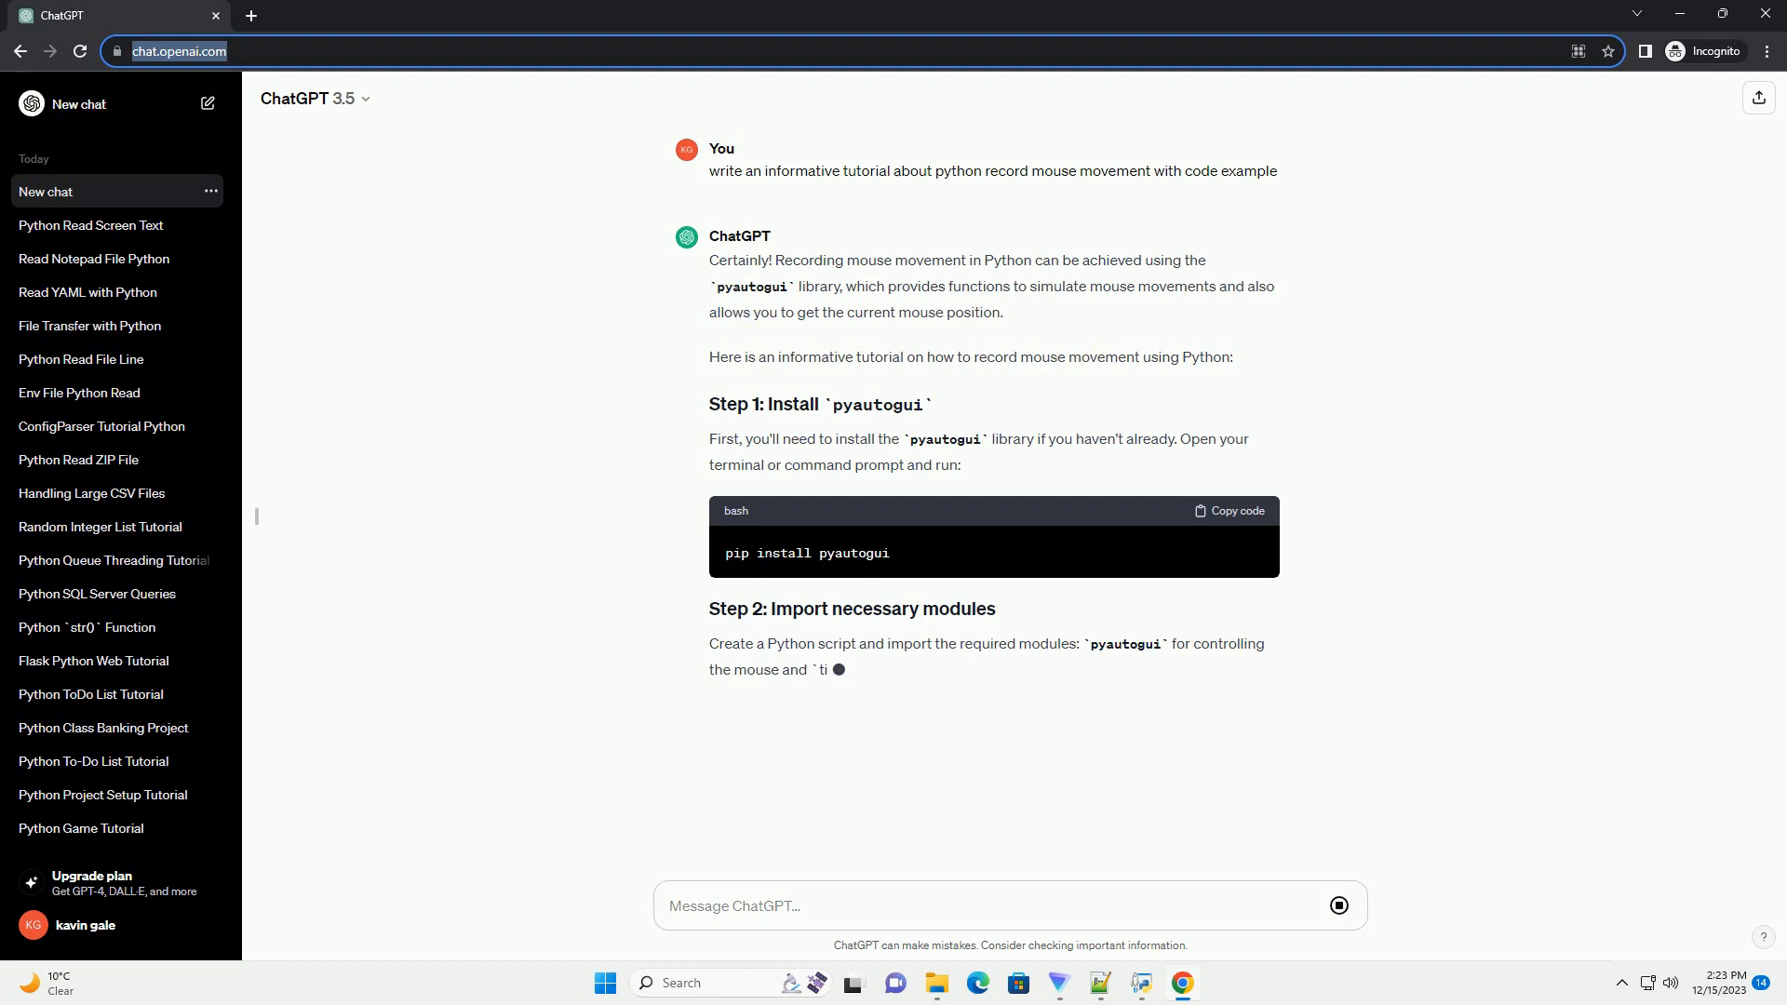
{"action": "scroll", "scroll_direction": "down", "scroll_amount": 3}
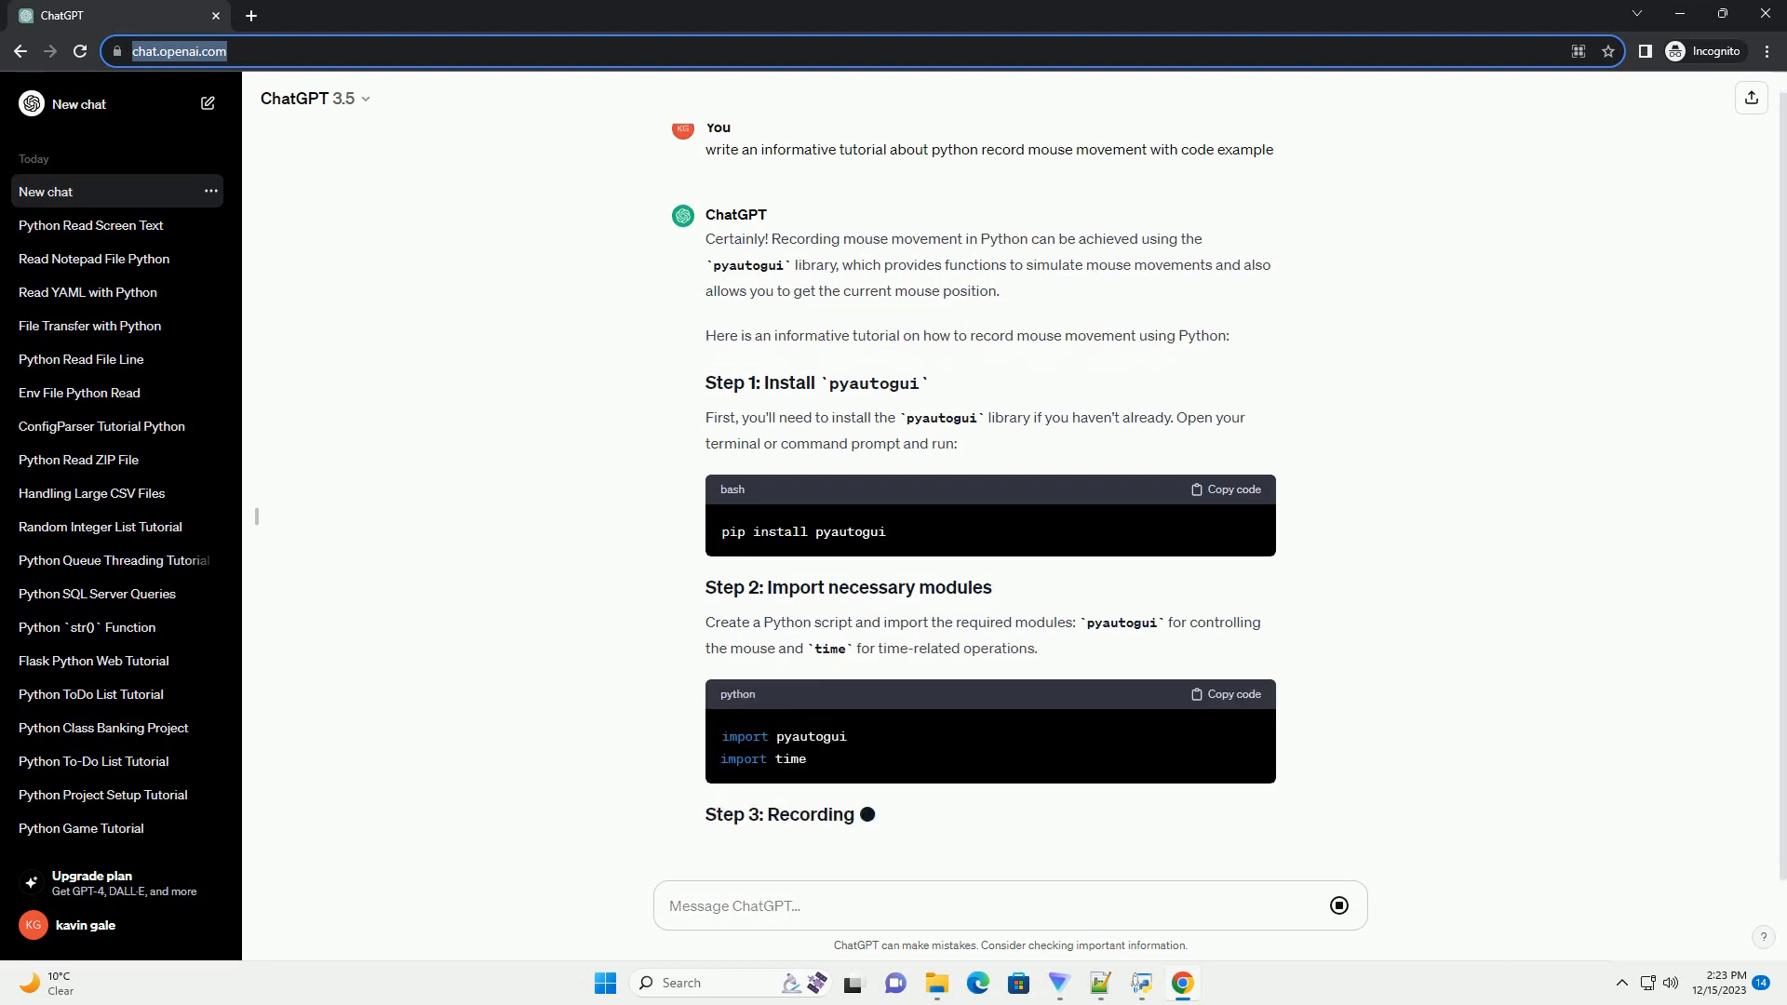
{"action": "scroll", "scroll_direction": "down", "scroll_amount": 3}
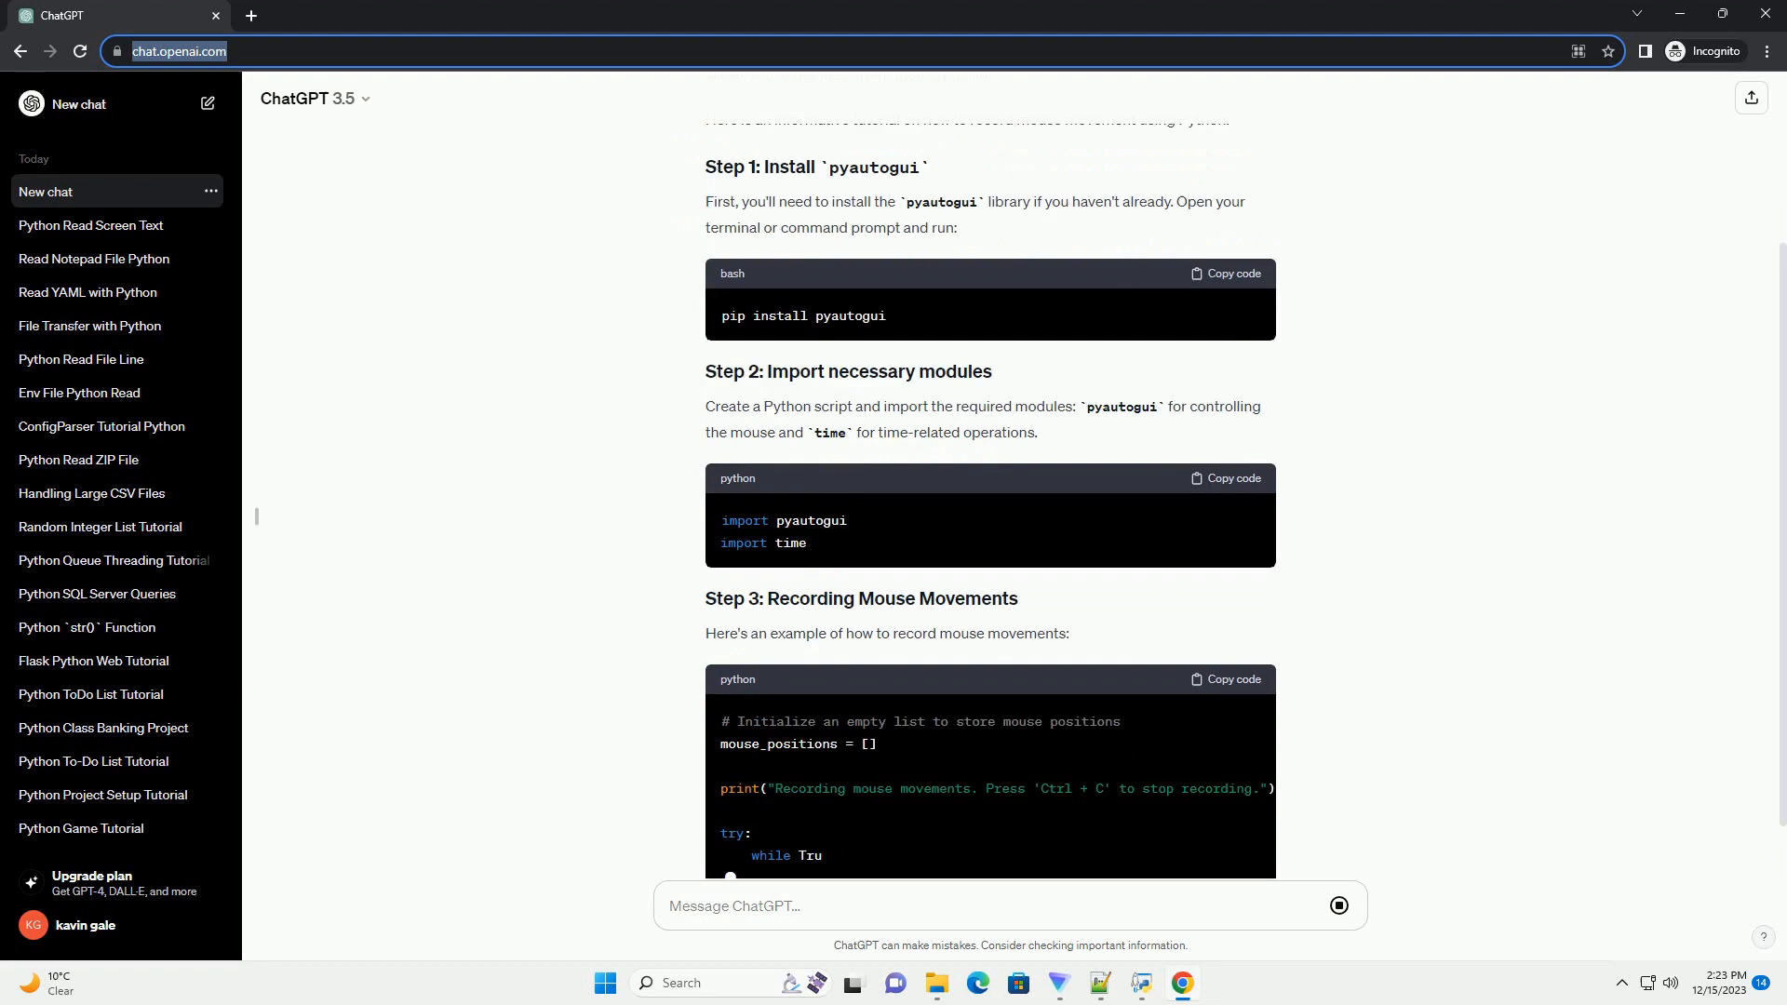
{"action": "scroll", "scroll_direction": "down", "scroll_amount": 3}
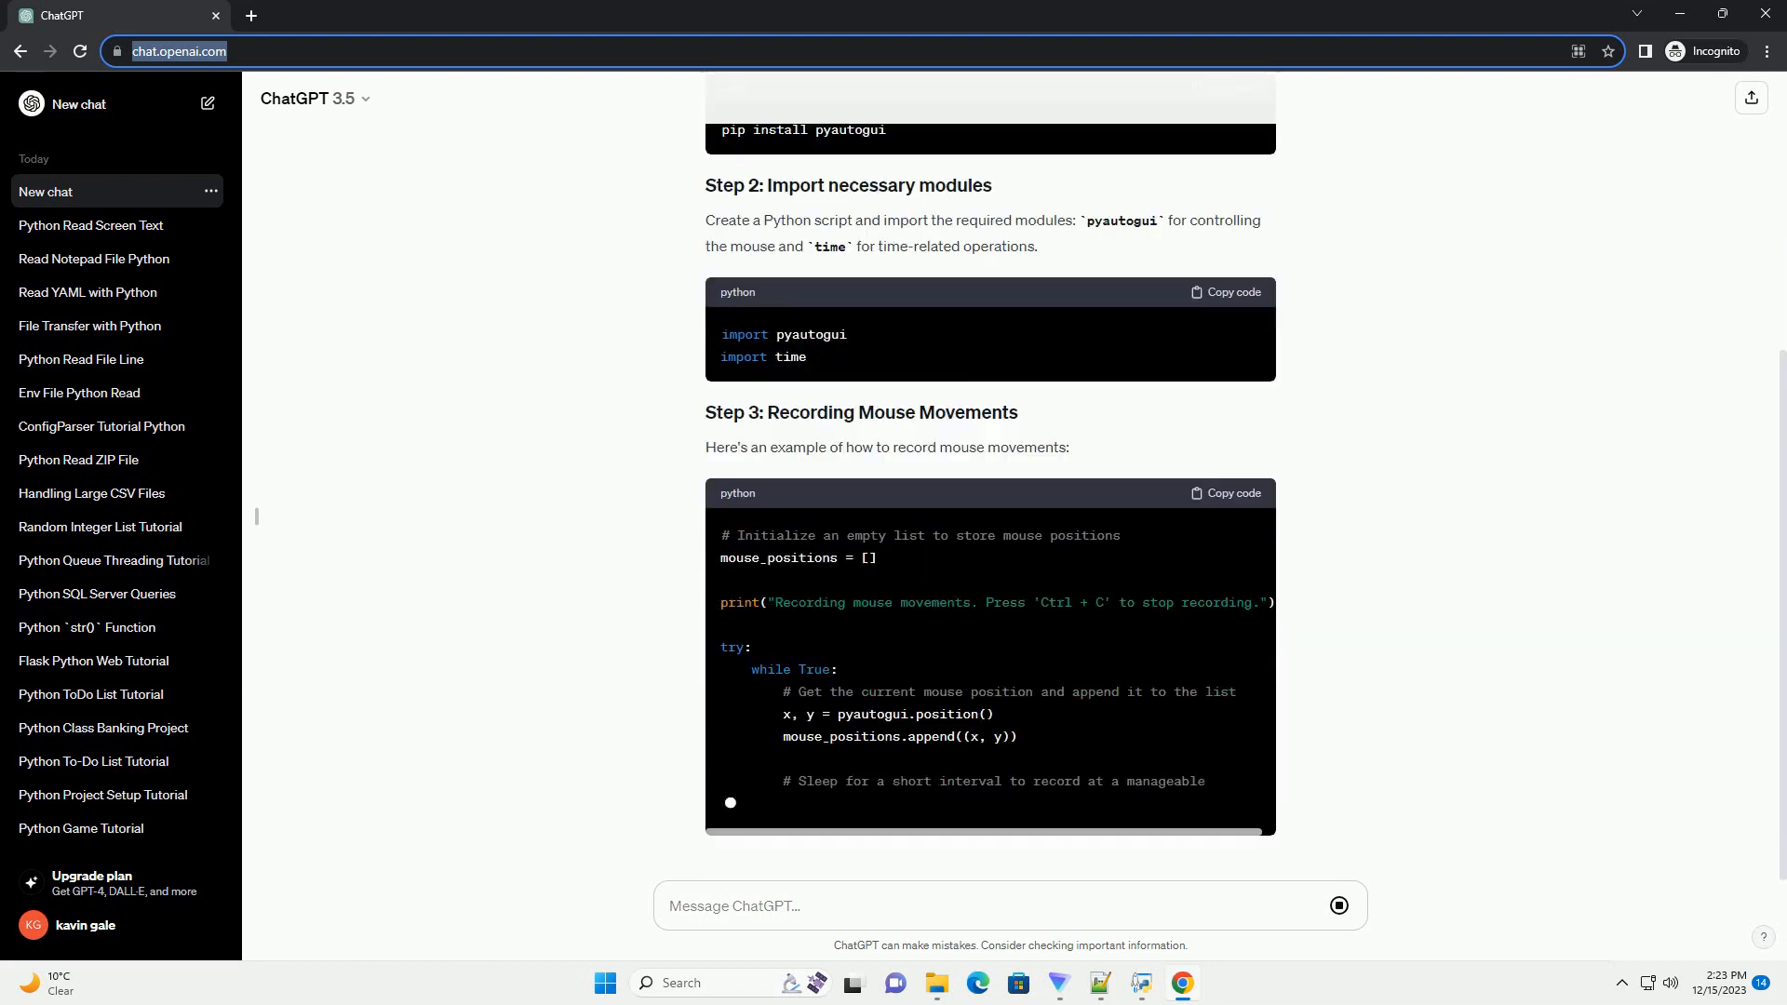
{"action": "scroll", "scroll_direction": "down", "scroll_amount": 3}
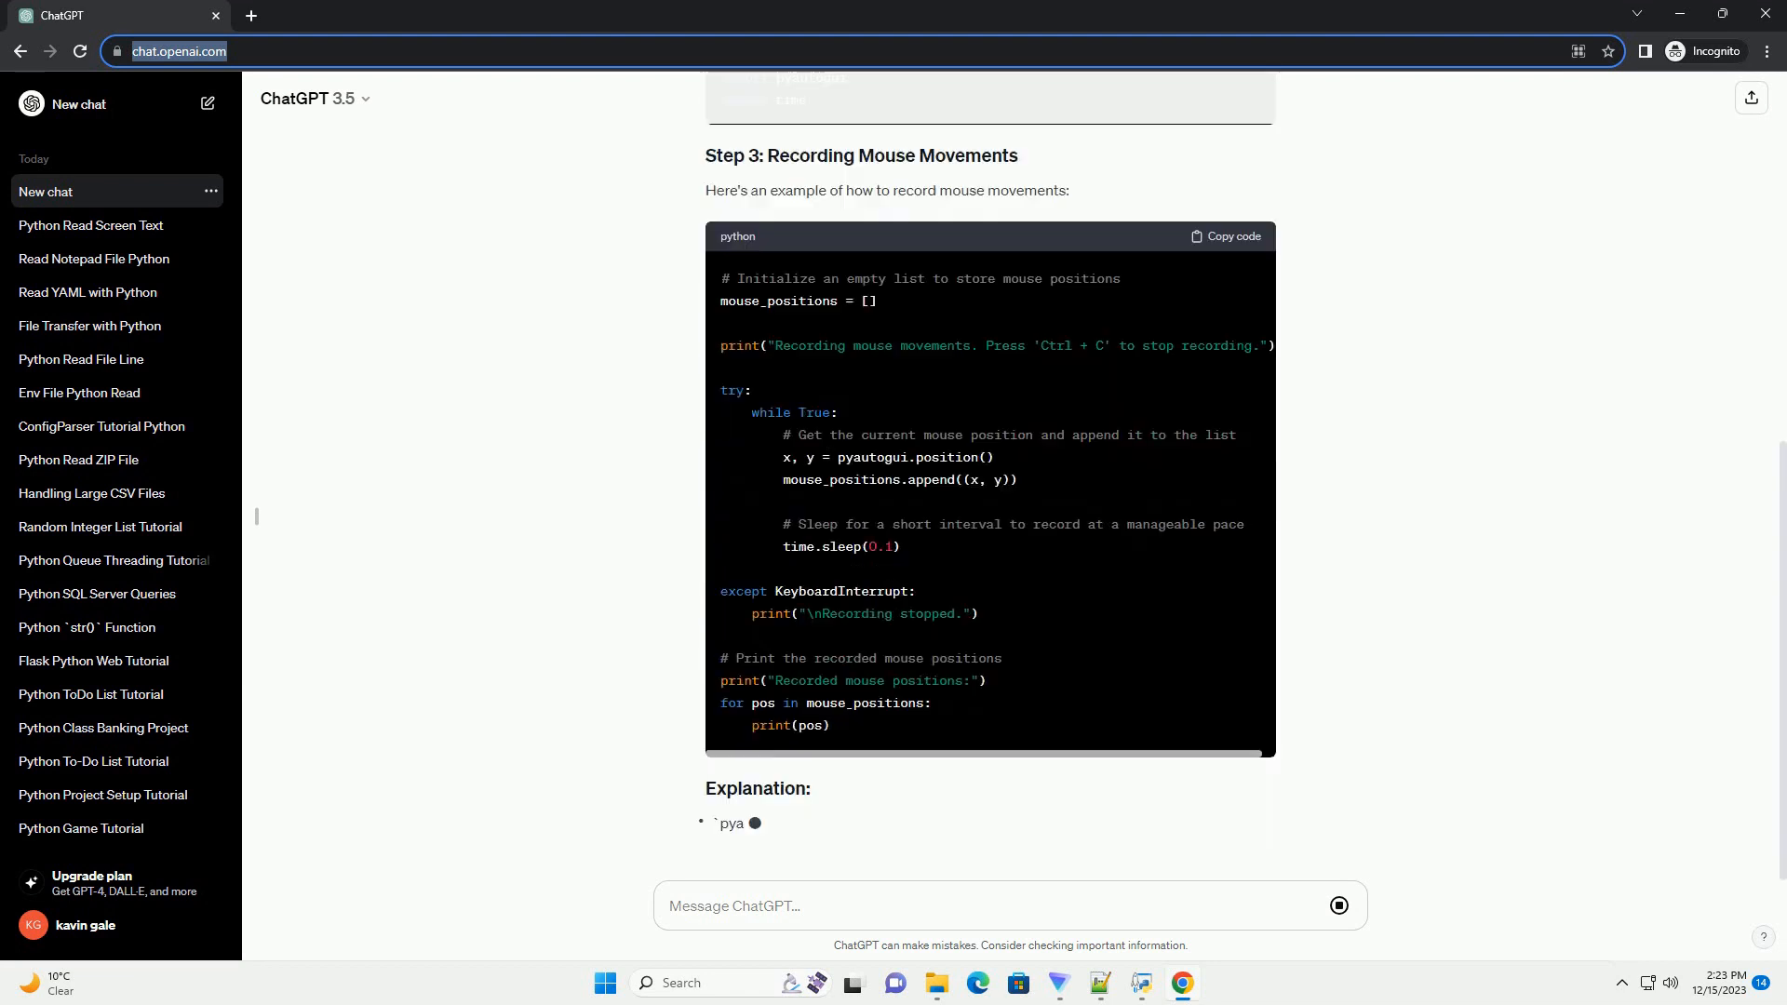
{"action": "scroll", "scroll_direction": "down", "scroll_amount": 3}
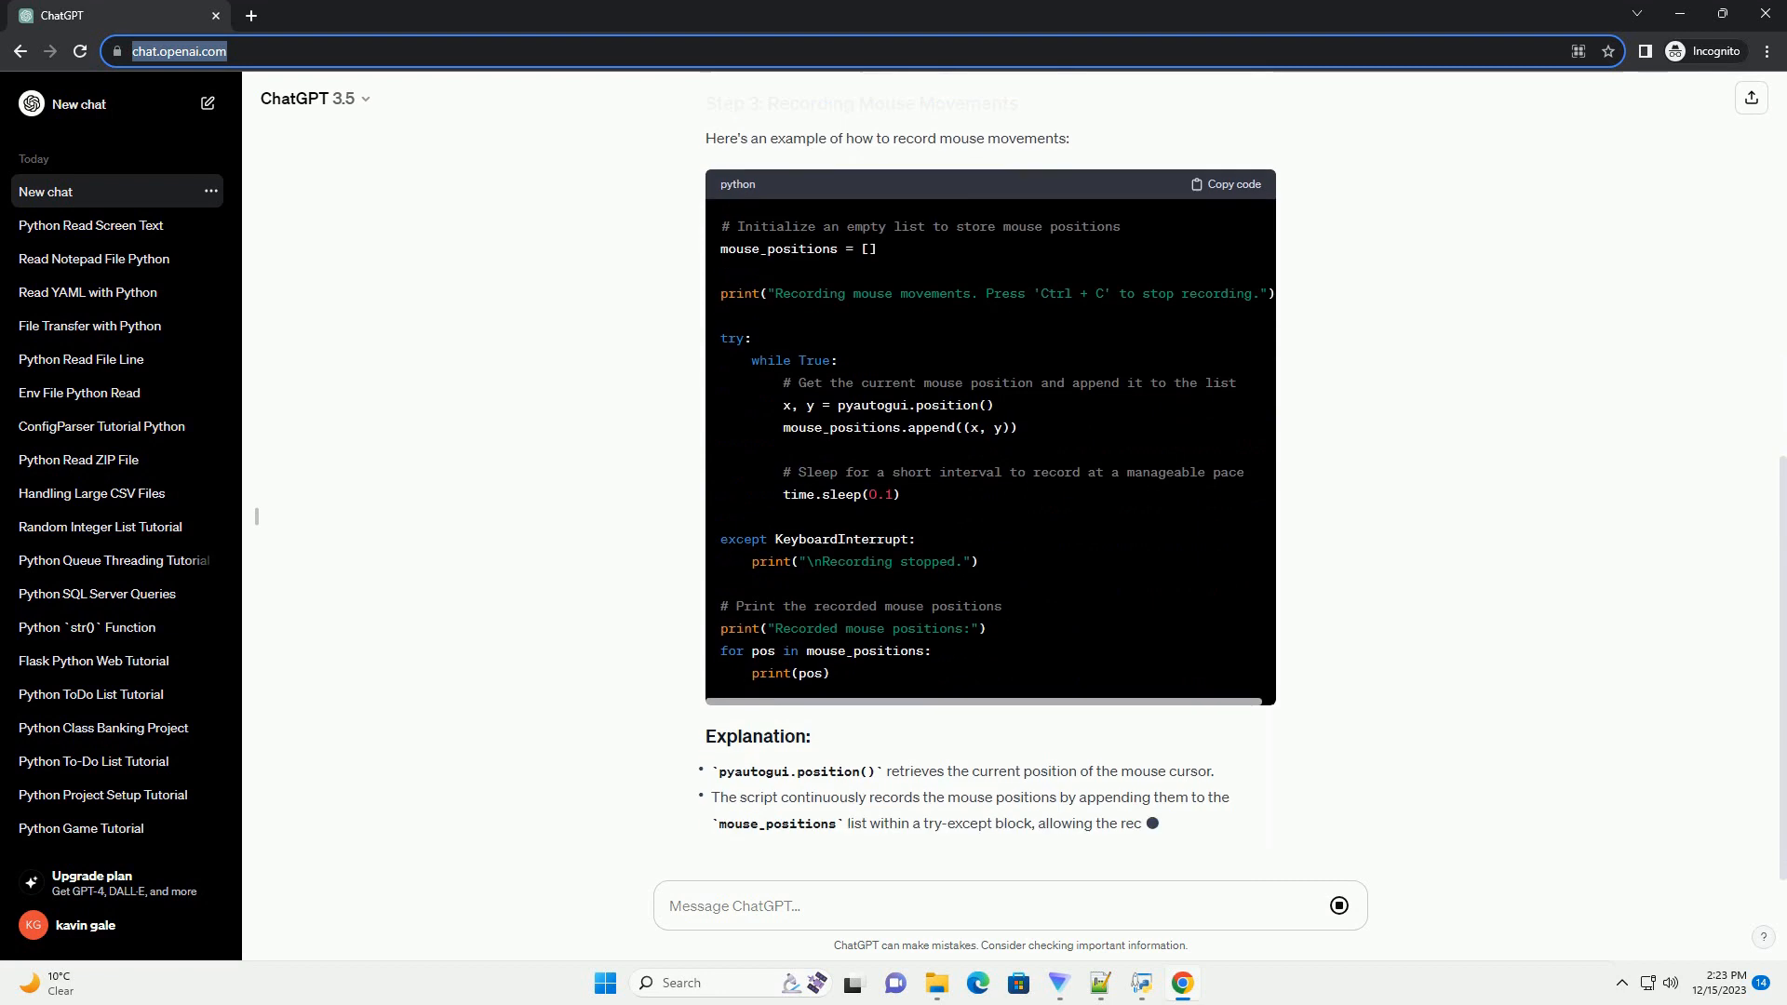
{"action": "scroll", "scroll_direction": "down", "scroll_amount": 3}
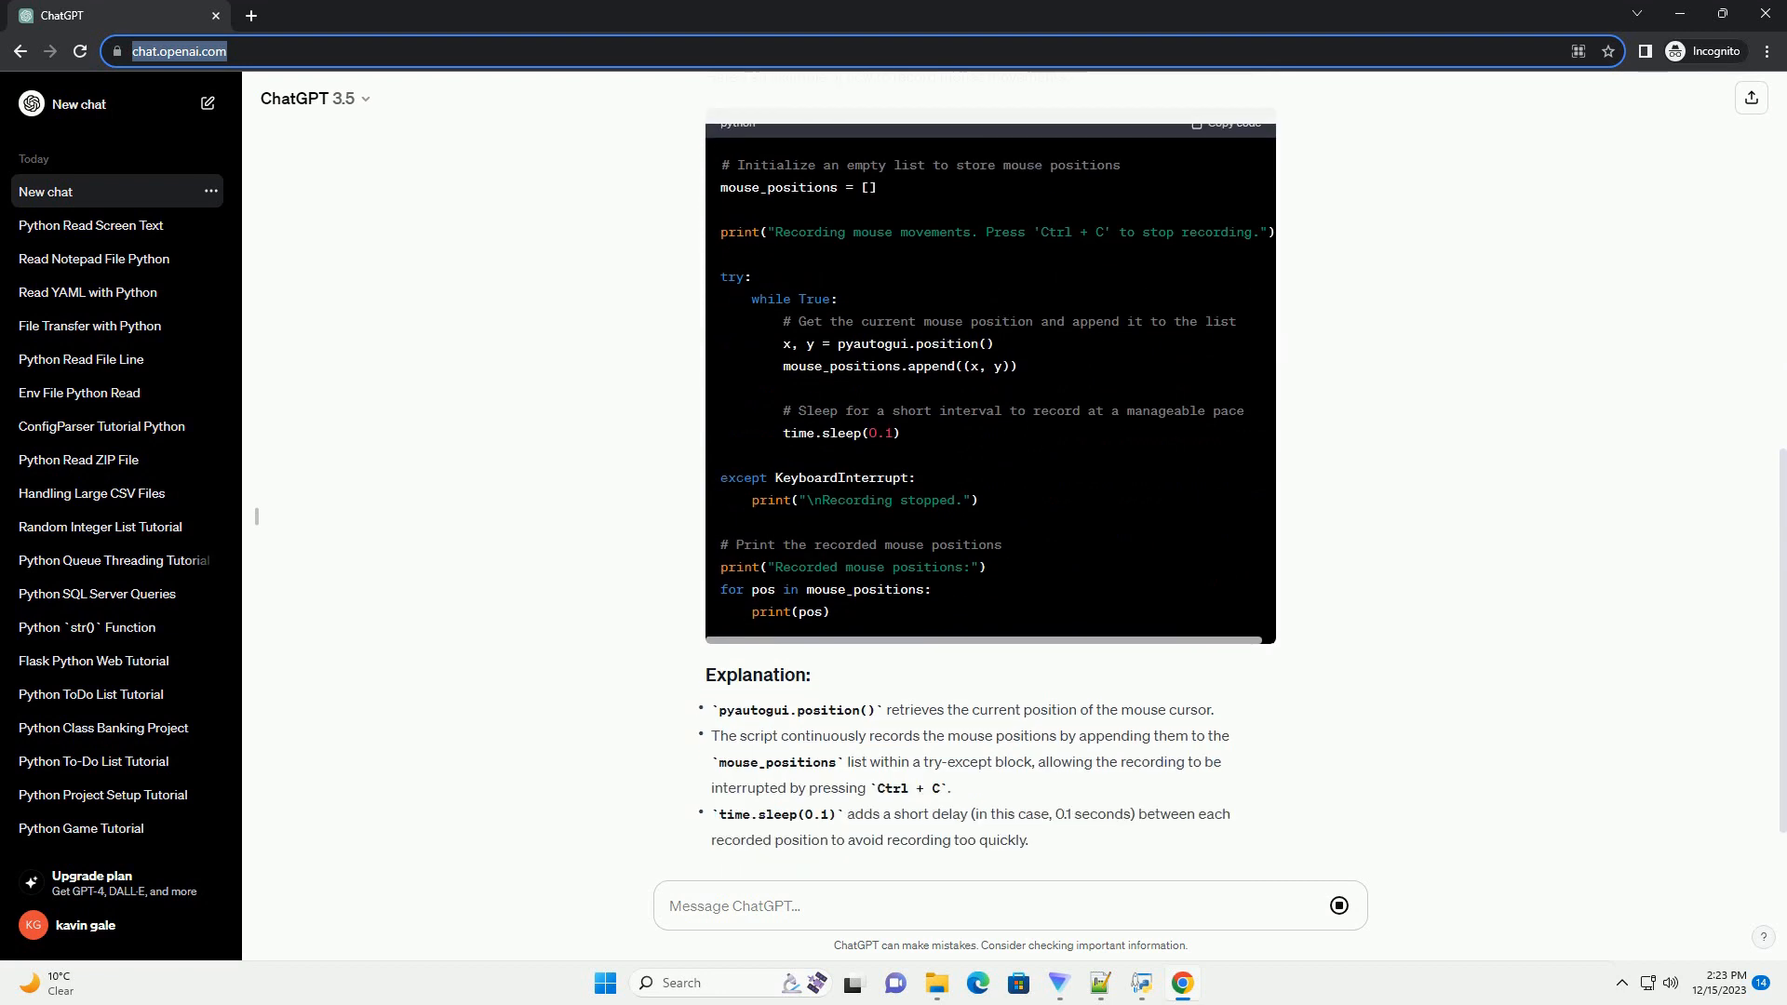
{"action": "scroll", "scroll_direction": "down", "scroll_amount": 3}
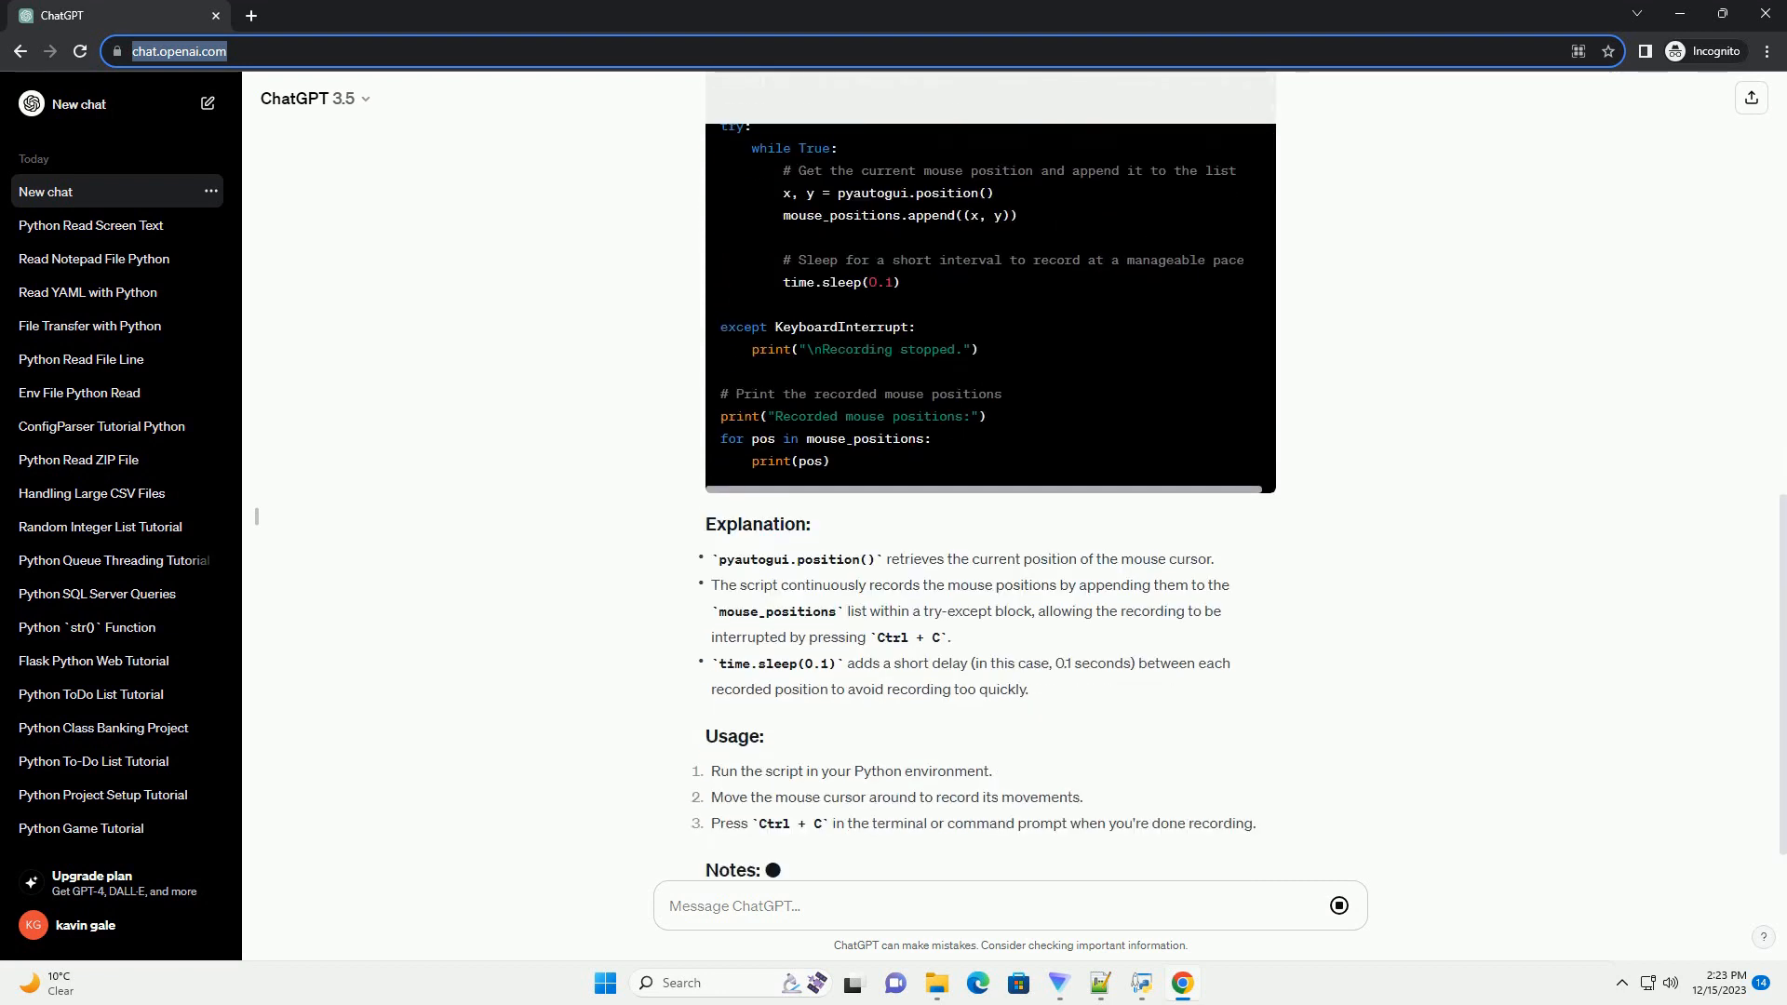
{"action": "scroll", "scroll_direction": "down", "scroll_amount": 3}
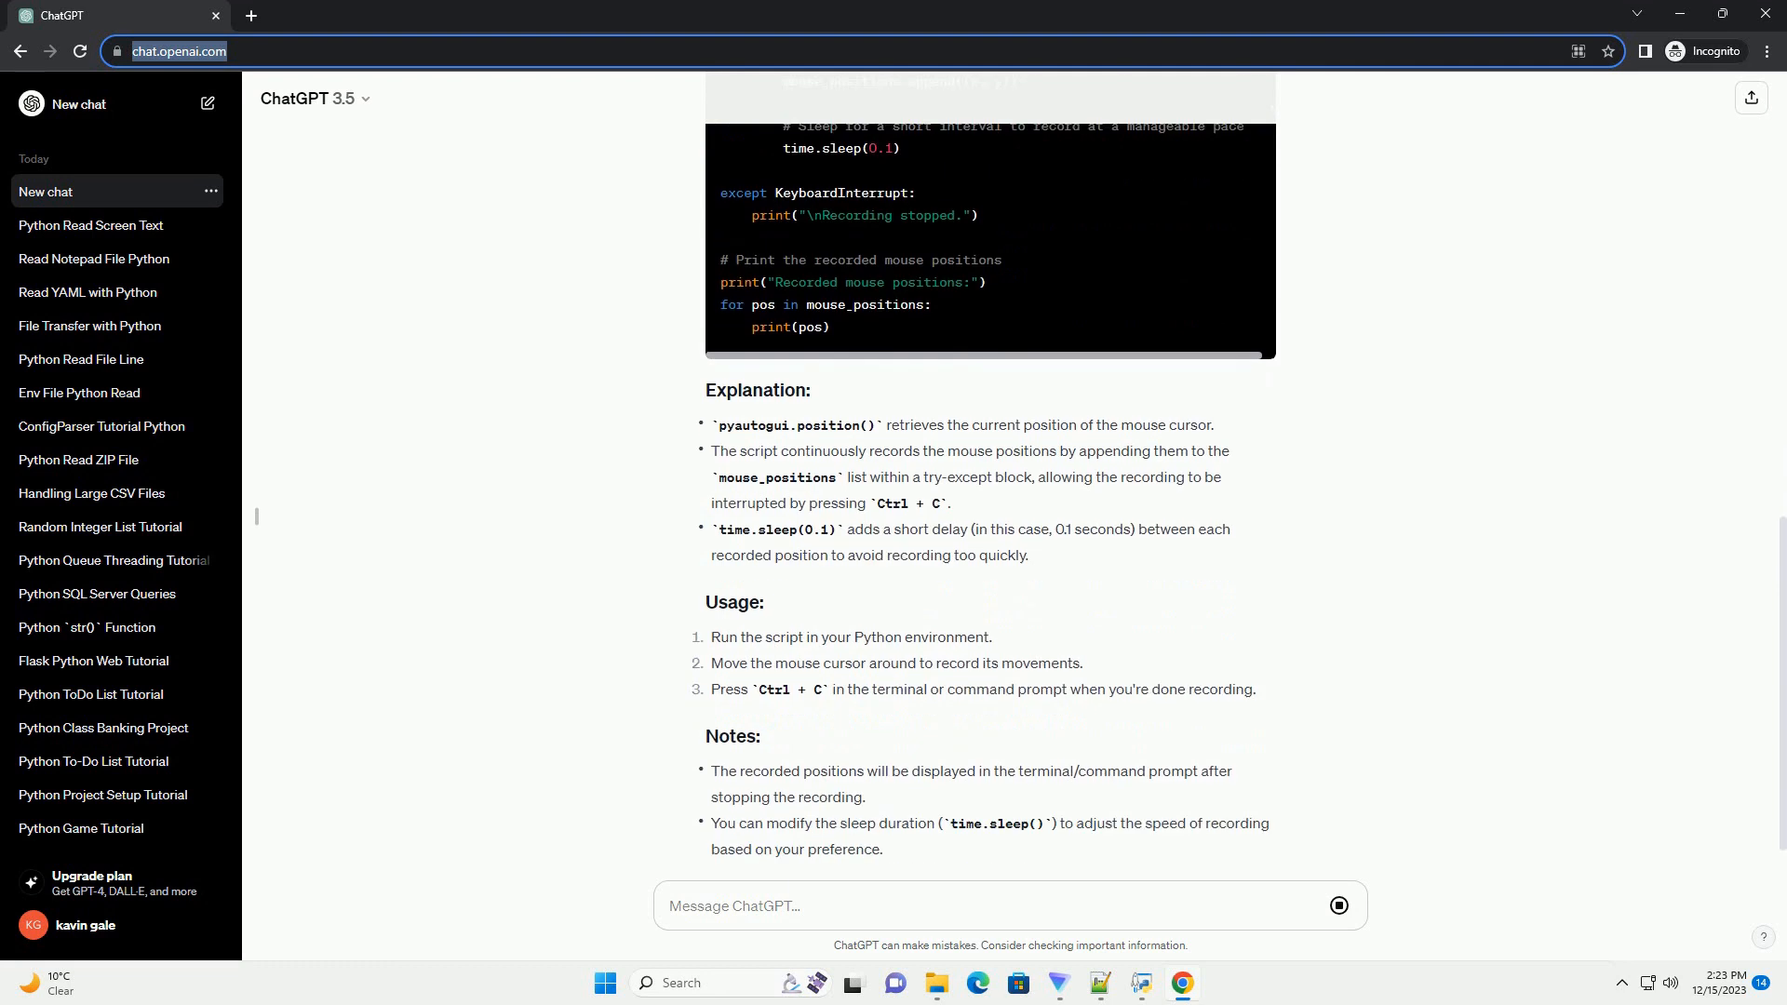
{"action": "scroll", "scroll_direction": "down", "scroll_amount": 3}
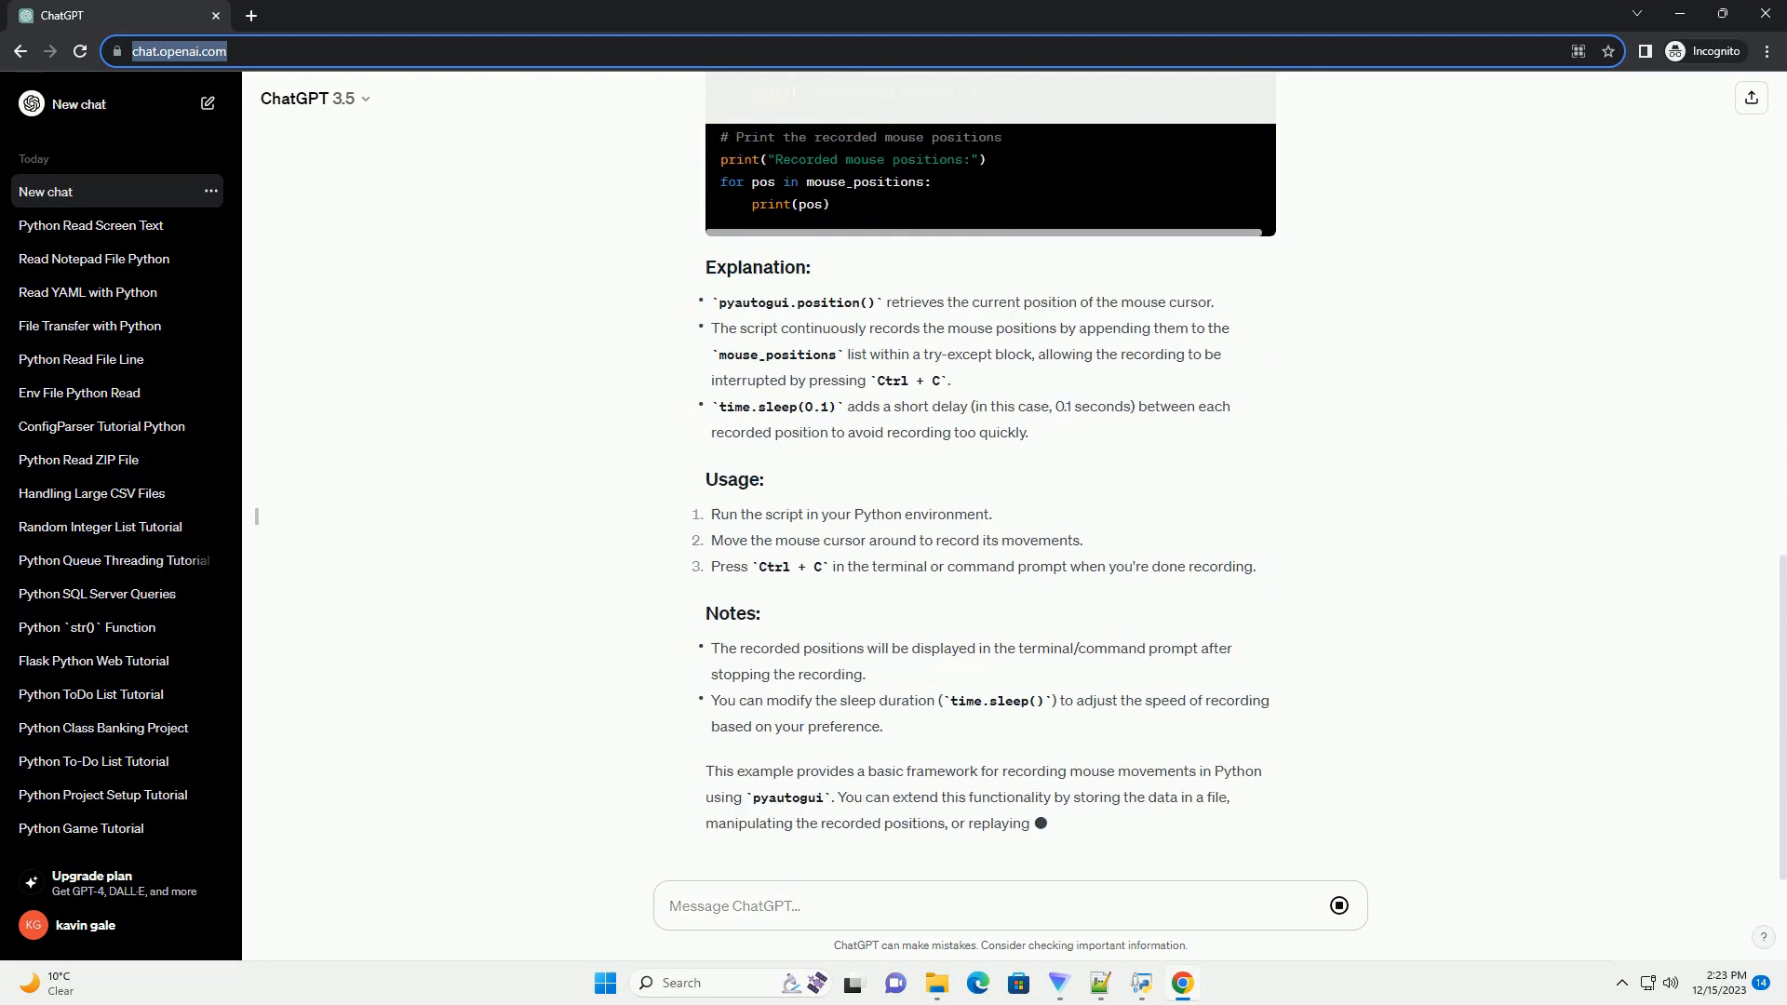